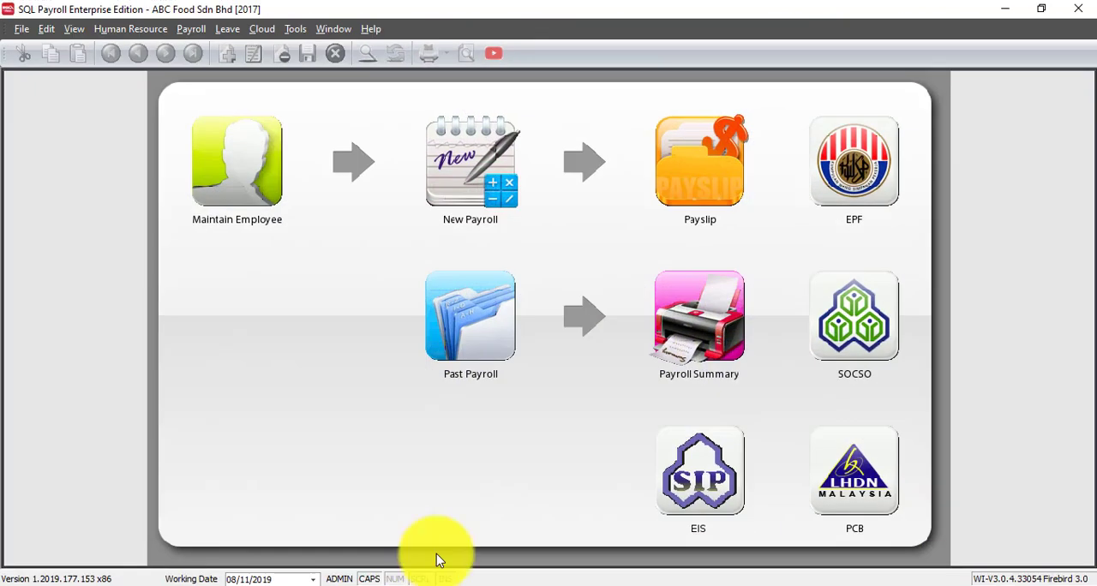
mouse_move(475, 463)
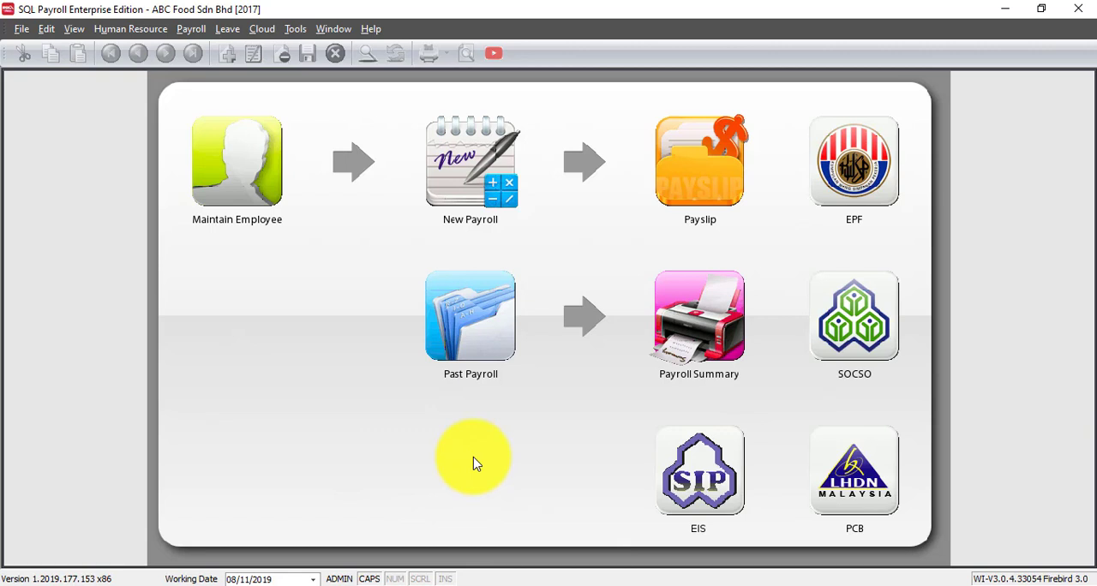
Step: Show the Payroll menu's list of actions, including Open Pending Payroll
click(190, 28)
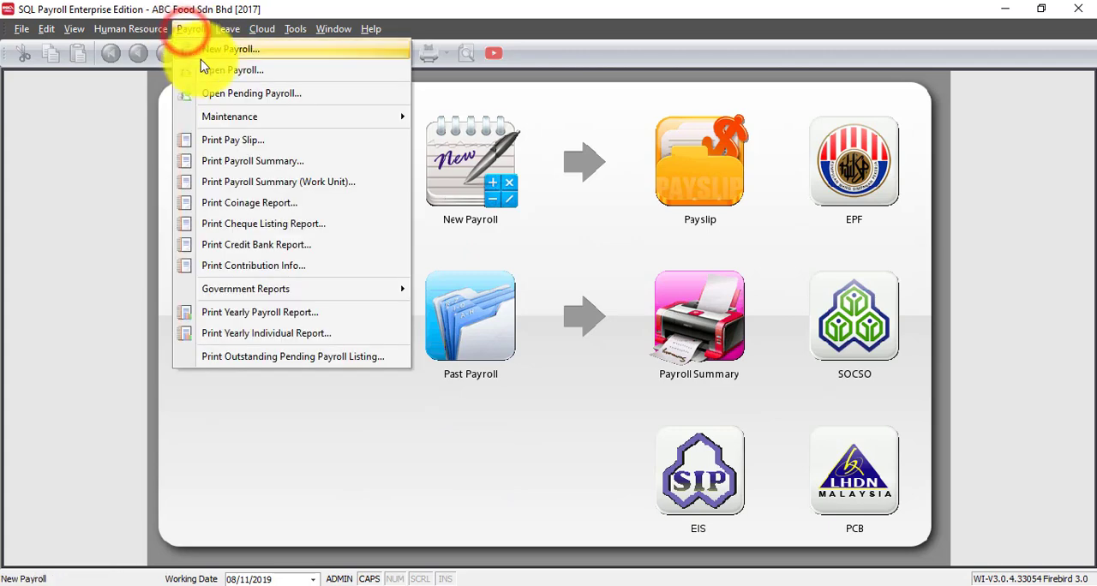
Step: In the Nov 2019 pending payroll, add an overtime row for employee 107 and pick its overtime code
click(251, 92)
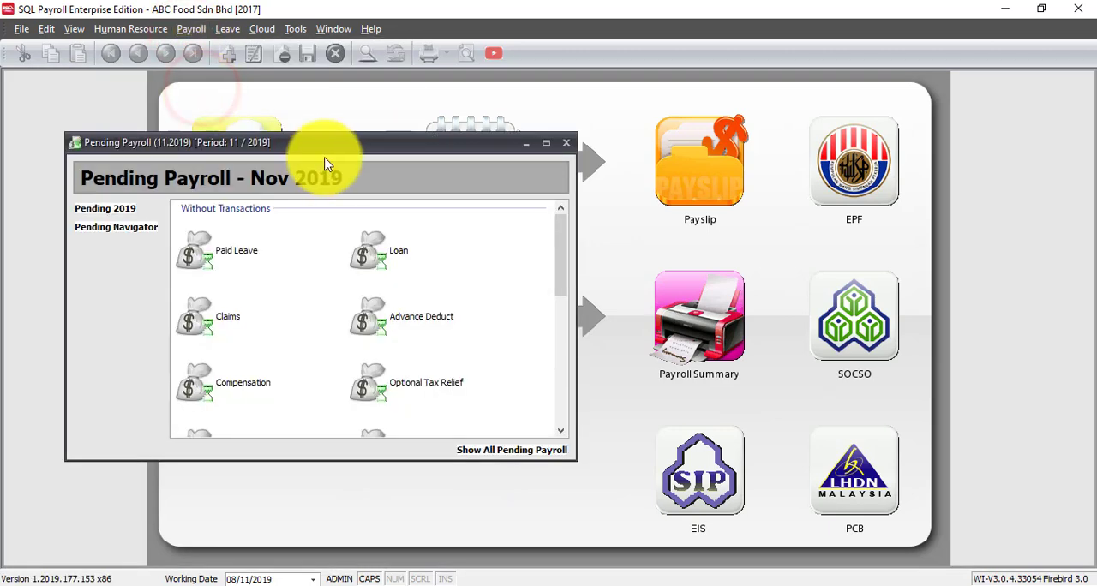
click(545, 142)
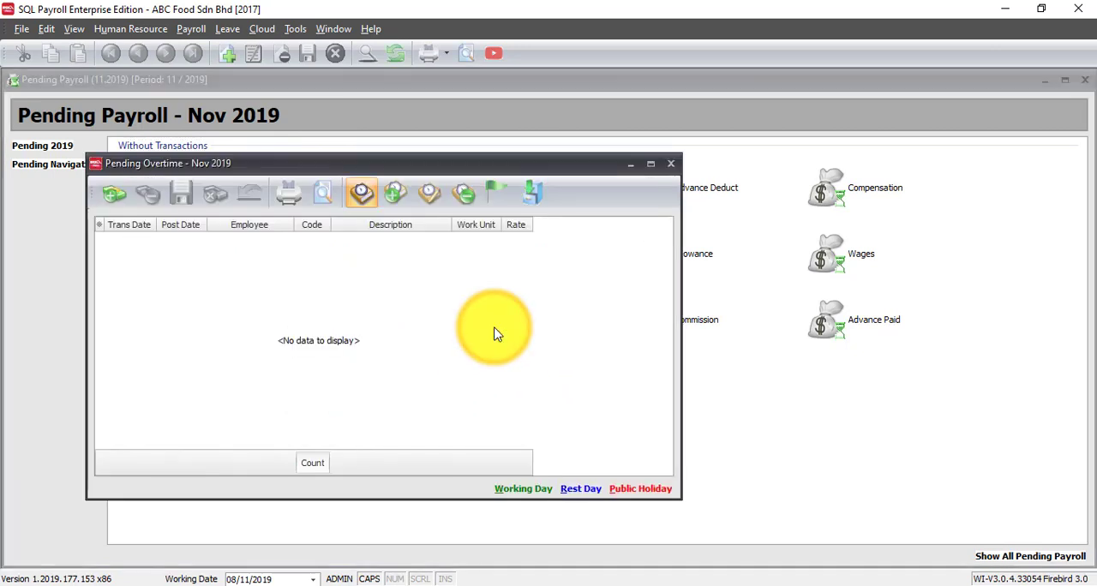
click(113, 193)
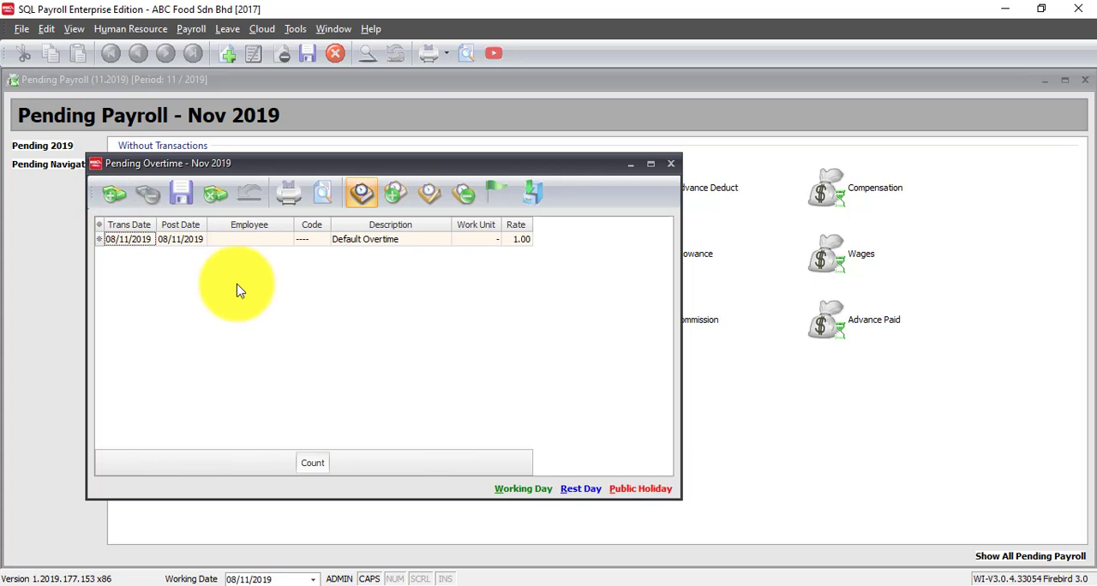
mouse_move(165, 264)
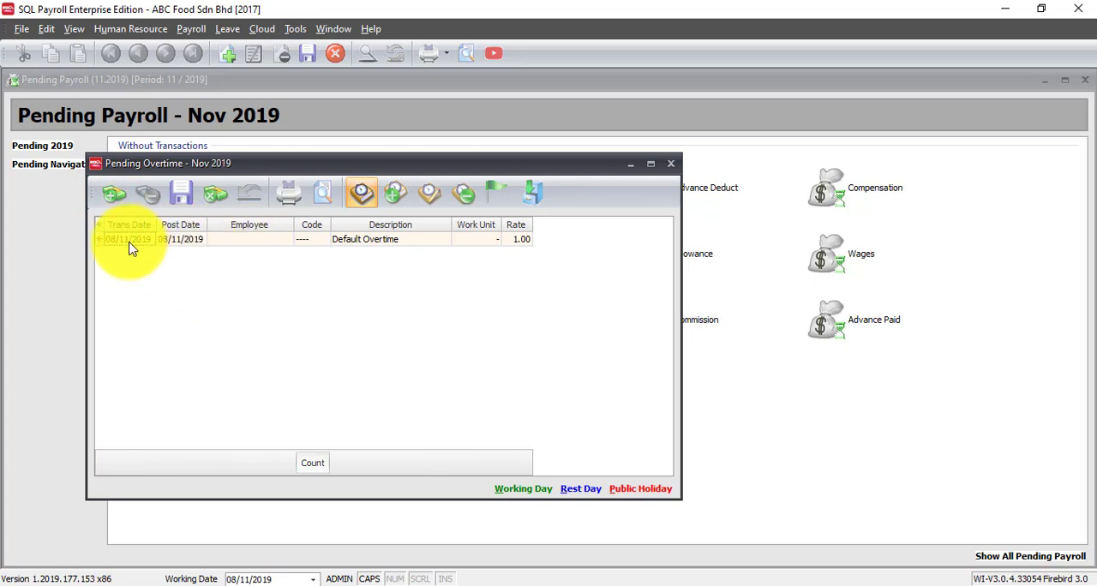
click(289, 240)
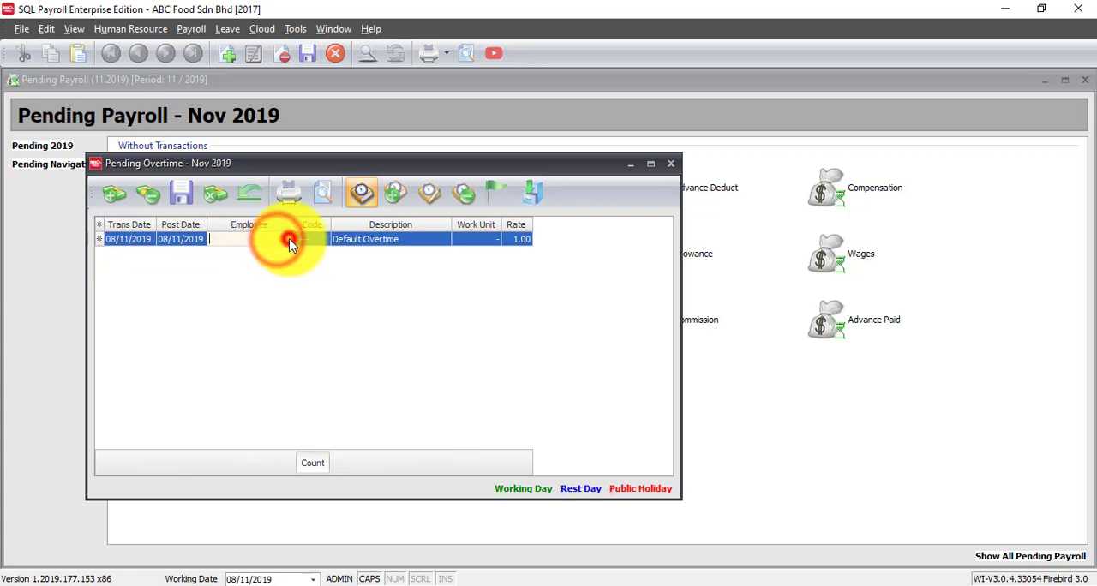
text(107)
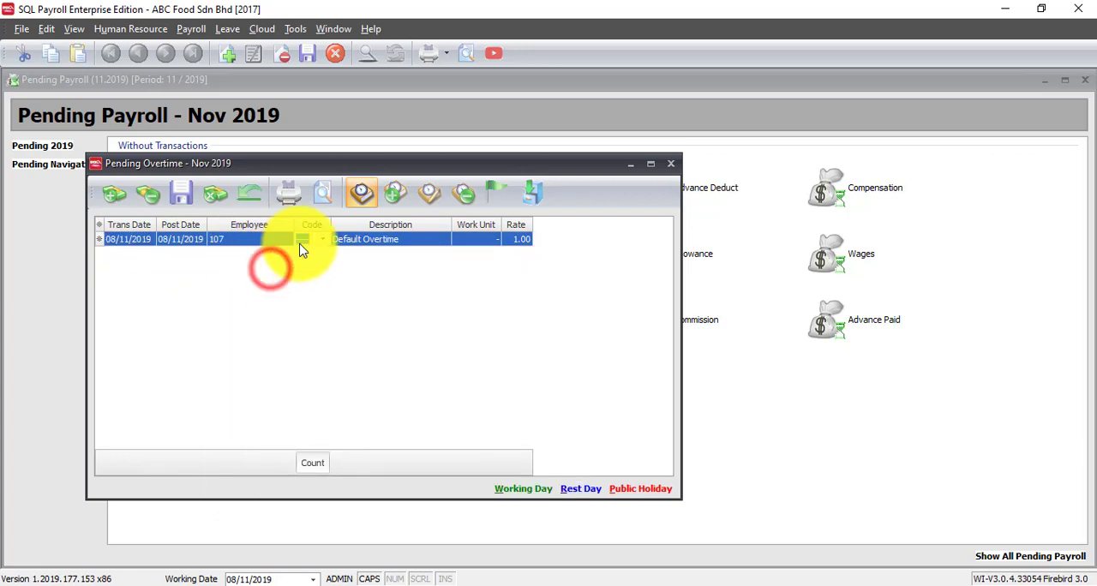
click(324, 240)
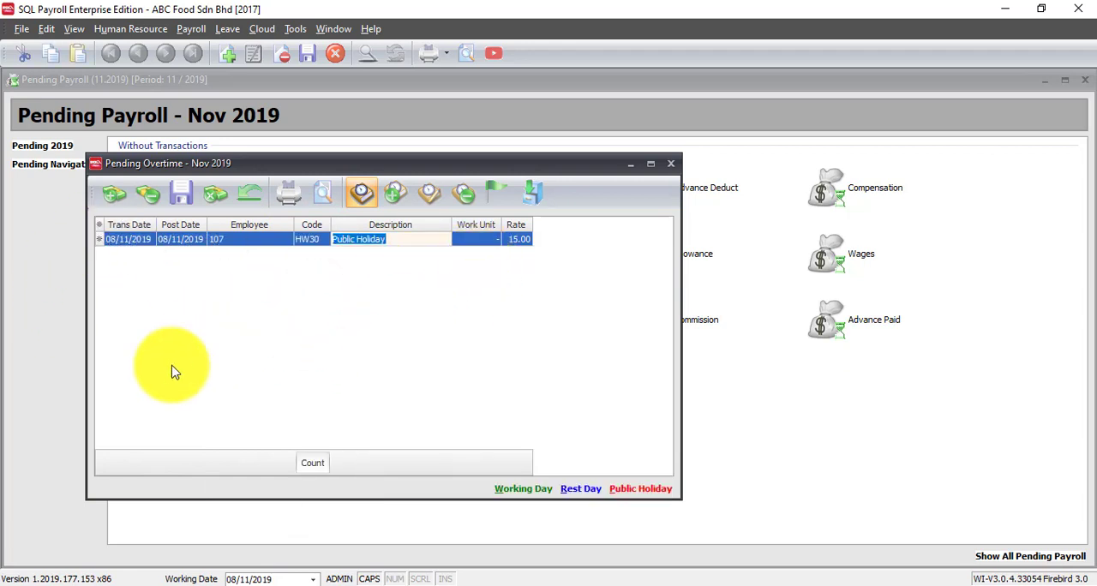
mouse_move(288, 361)
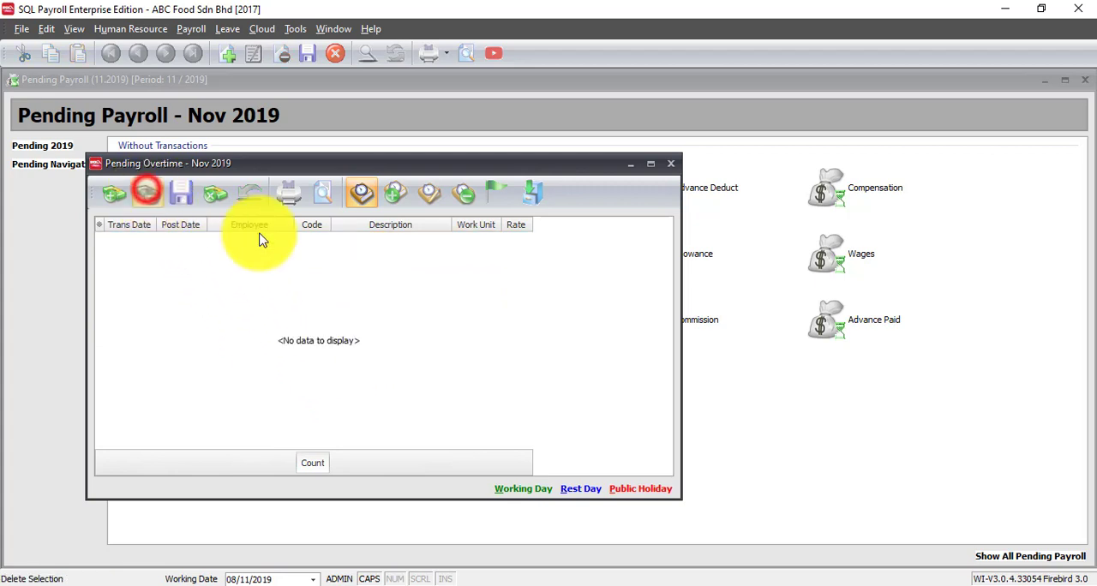
mouse_move(432, 367)
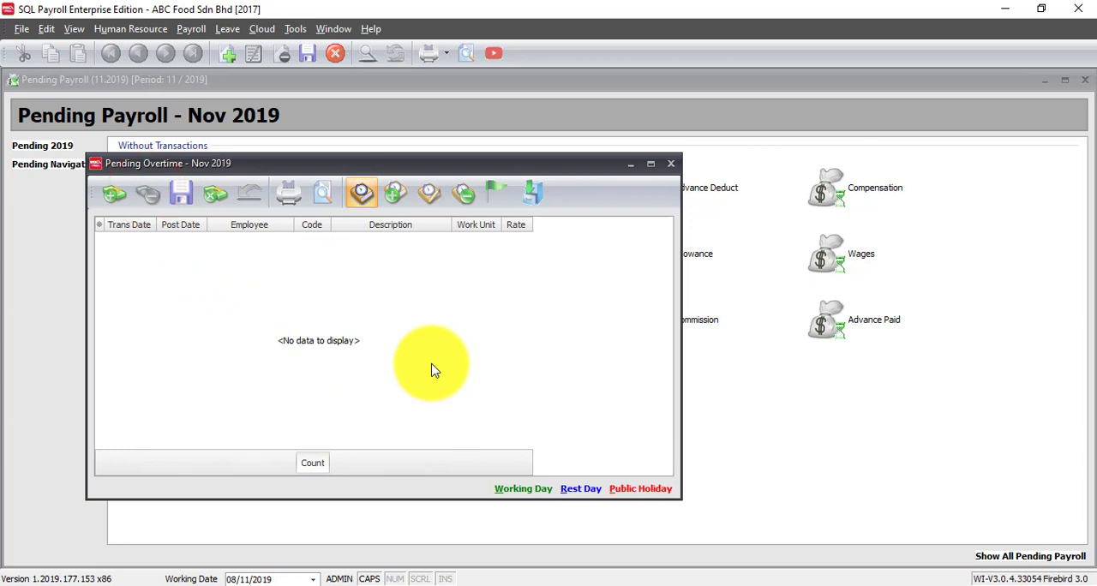
mouse_move(695, 164)
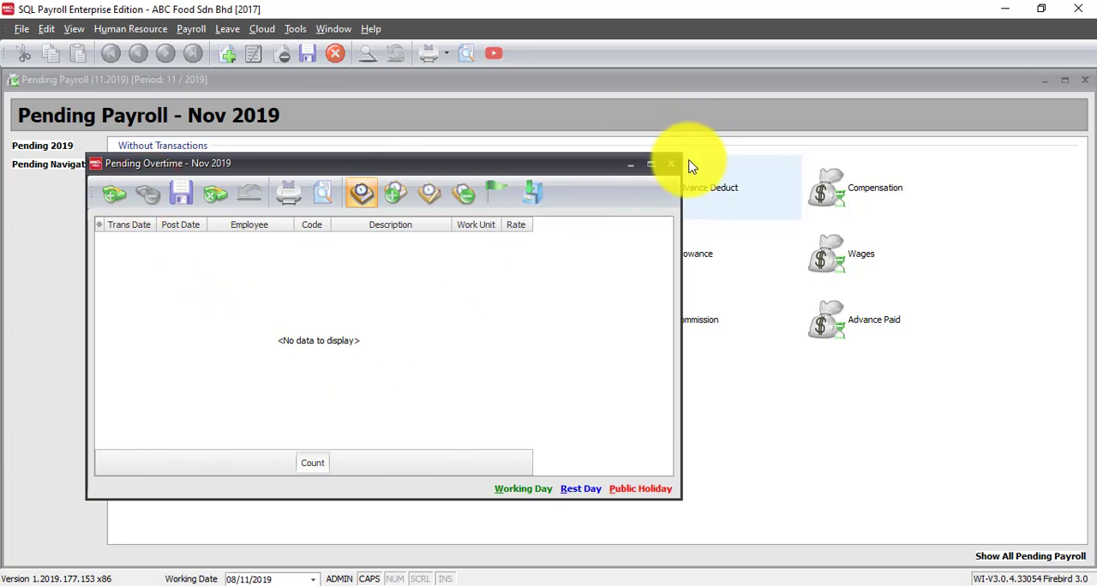
Step: Close the Pending Overtime window to return to the Nov 2019 pending payroll overview
click(669, 165)
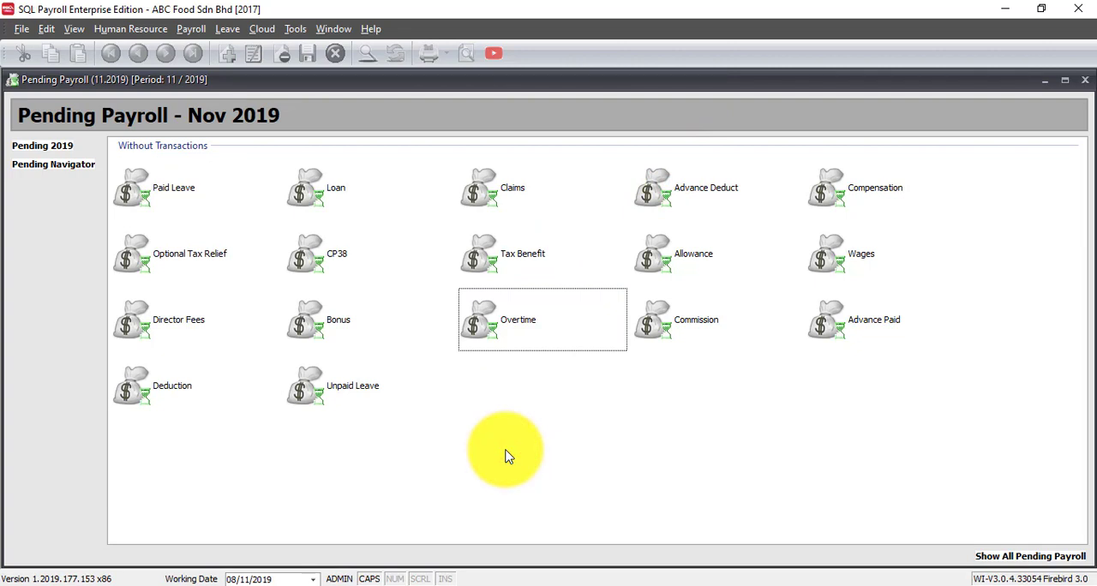
mouse_move(676, 312)
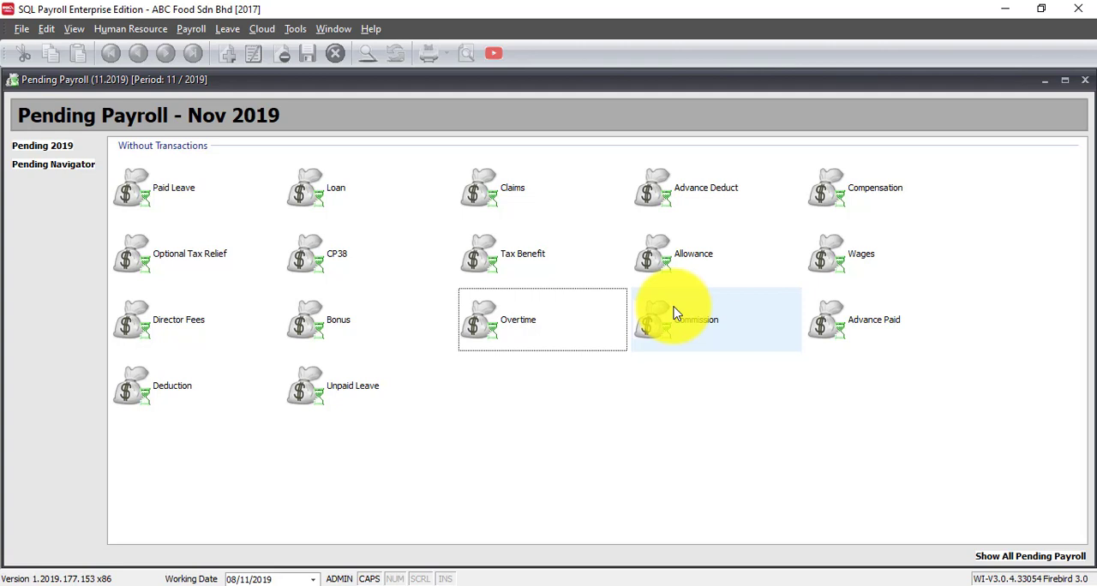
mouse_move(960, 36)
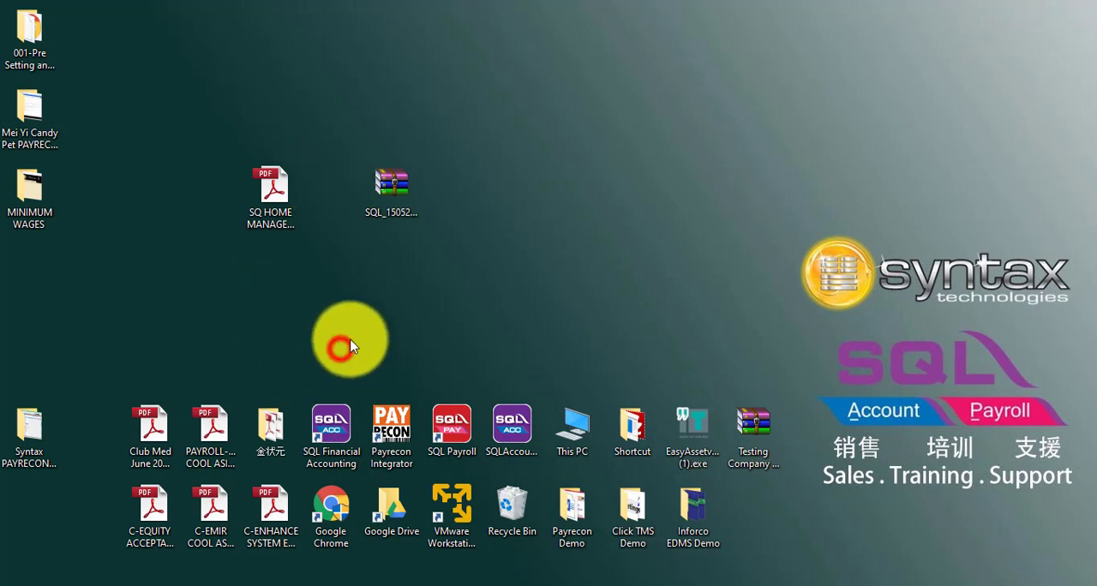
Step: Move the SQL zip archive icon higher up on the Windows desktop
drag(391, 186, 633, 119)
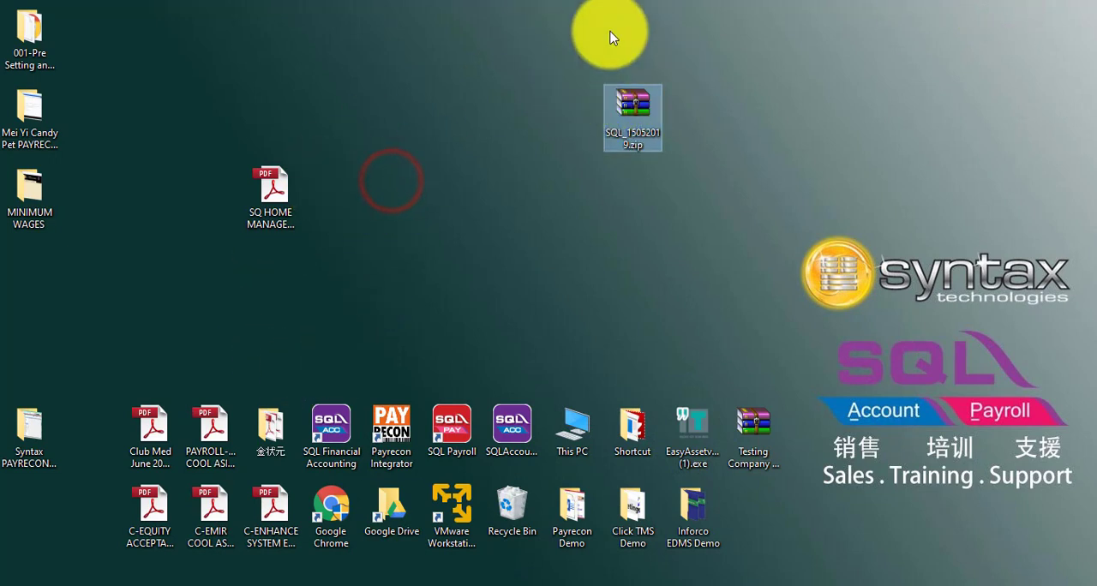
mouse_move(614, 124)
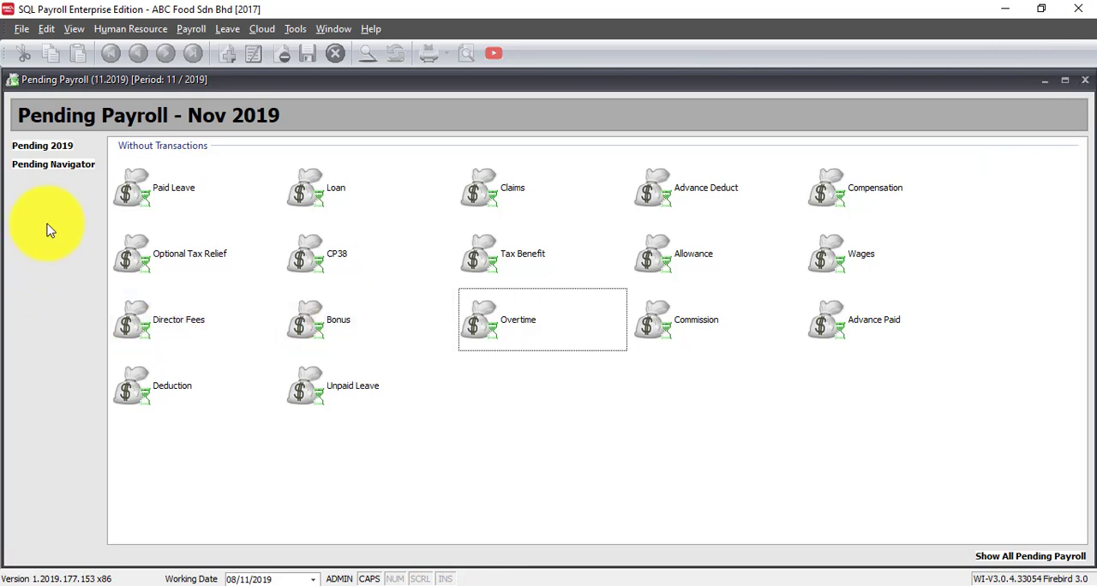
mouse_move(432, 305)
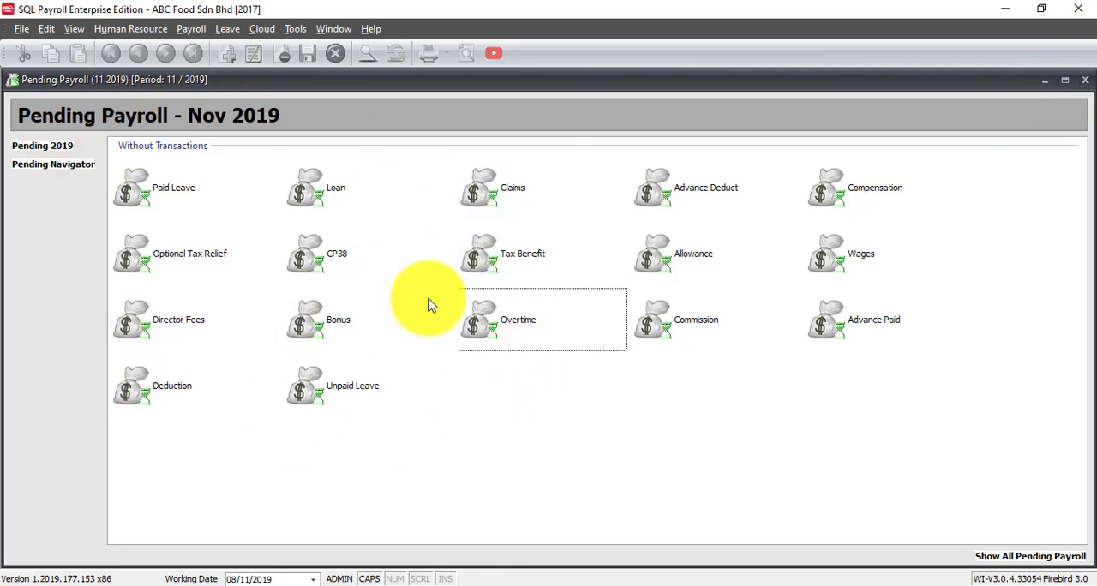
Step: Close the pending payroll and start File > Import Data > Click Time Attendance
click(1083, 77)
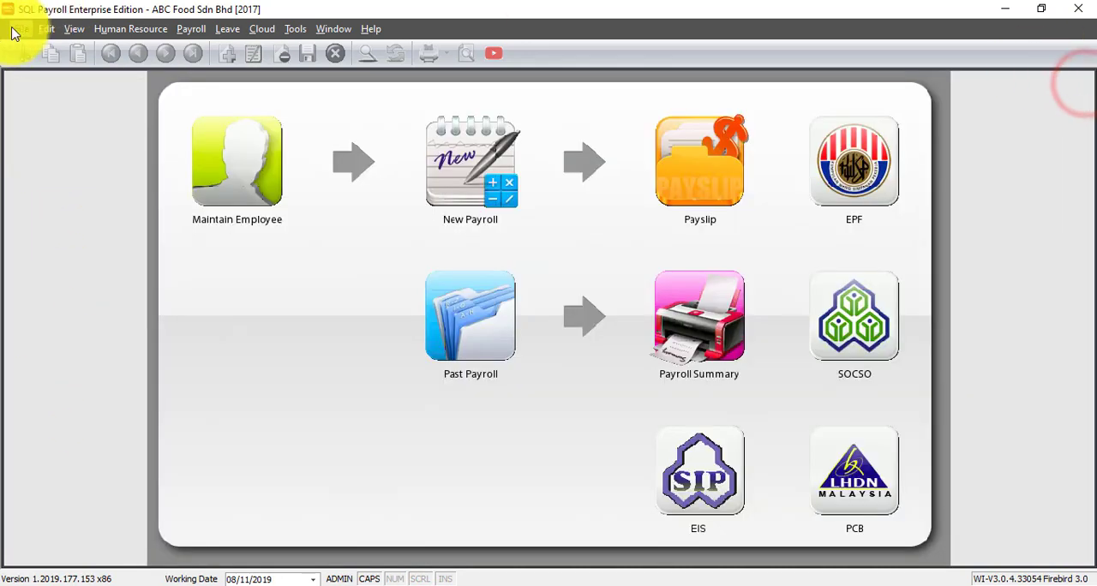
click(17, 27)
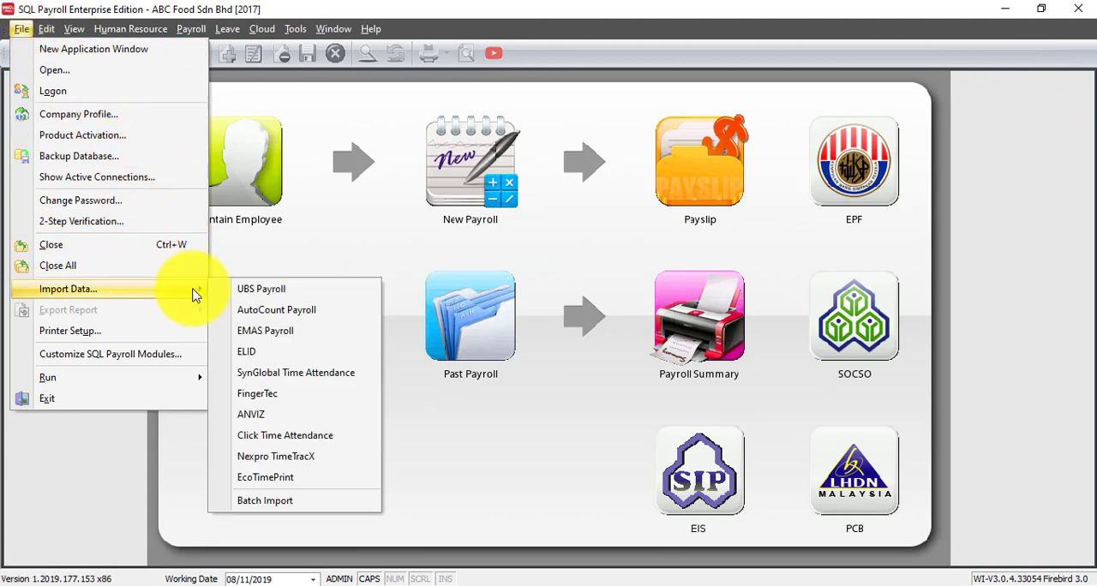
mouse_move(261, 288)
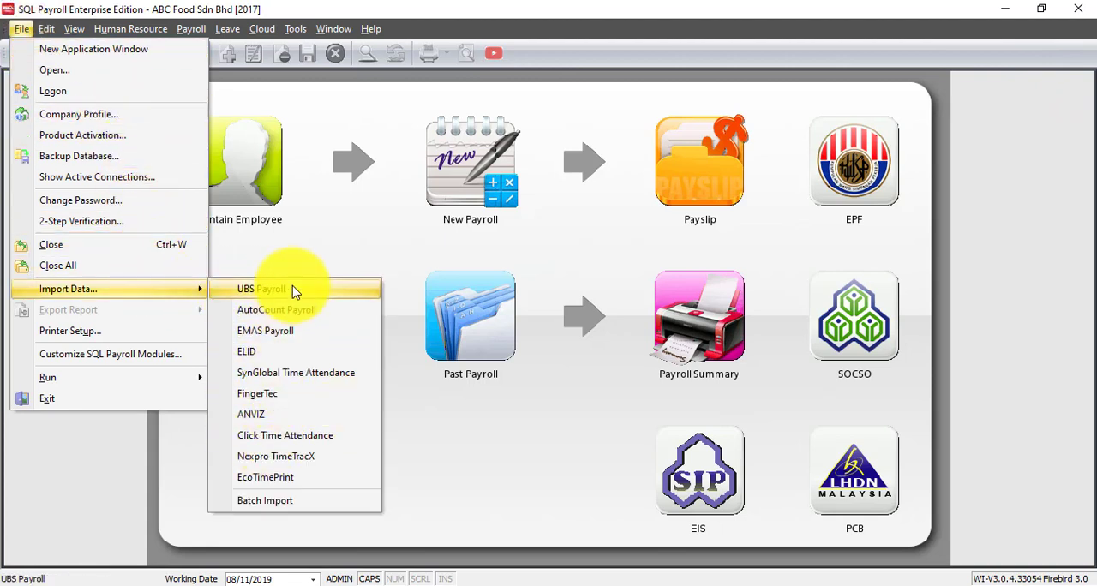
mouse_move(283, 295)
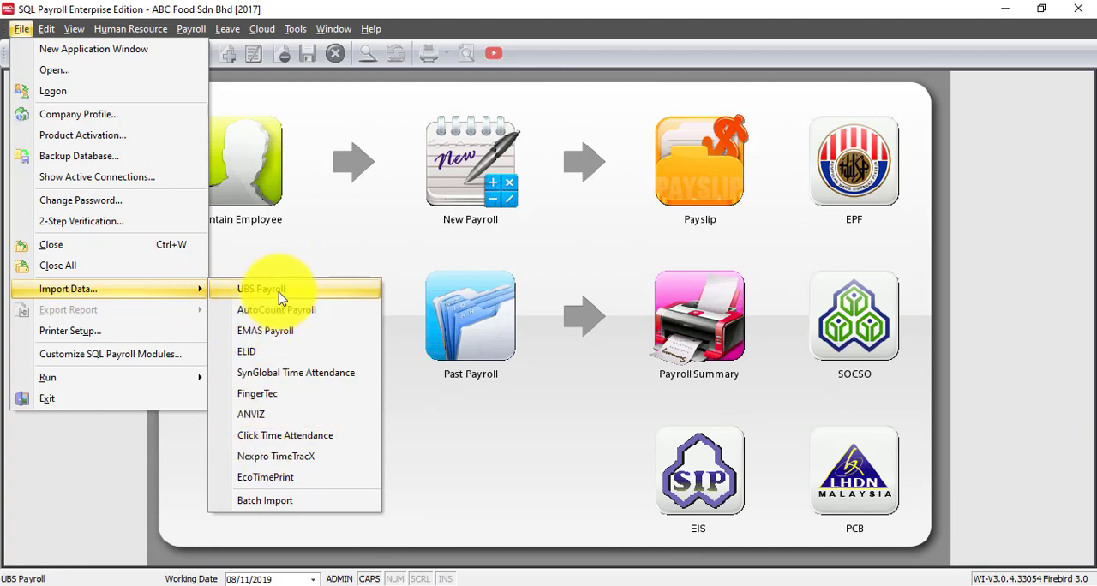
mouse_move(247, 352)
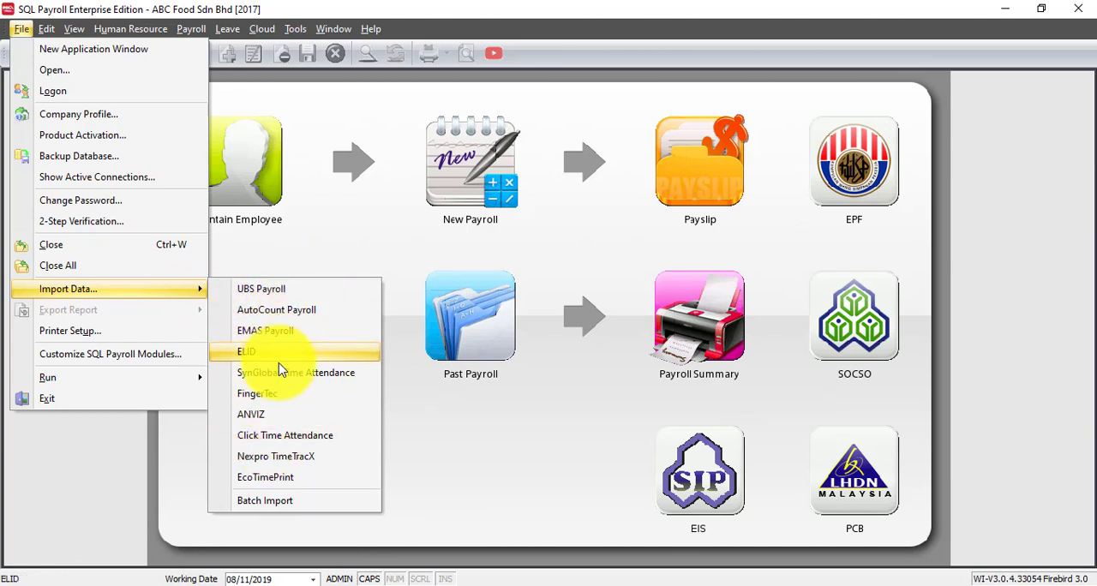
click(285, 435)
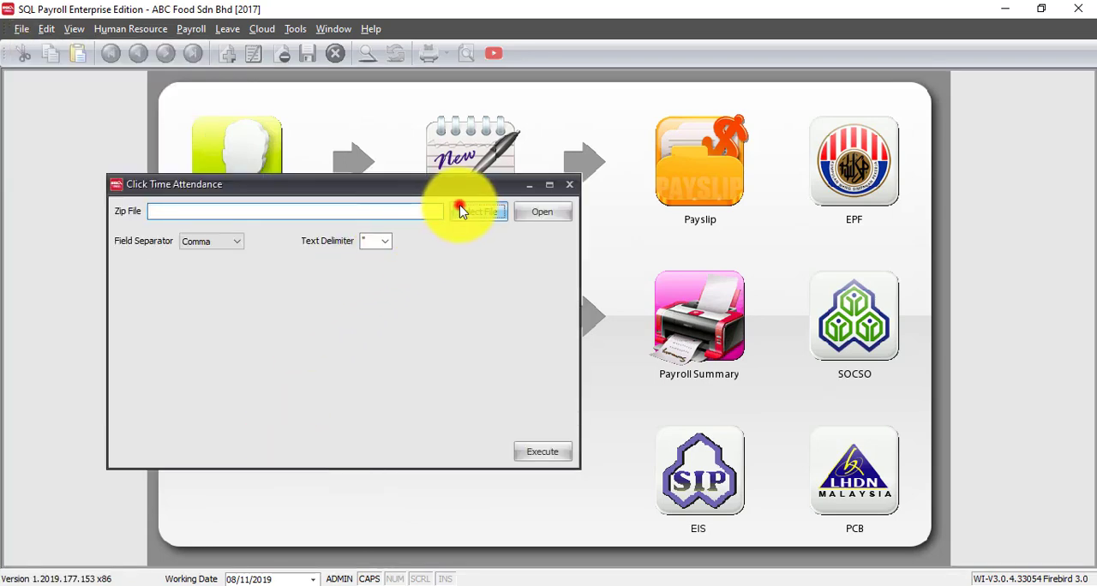
Step: Load SQL_15052019.zip, review its pending transaction lists and execute the import into payroll
click(482, 213)
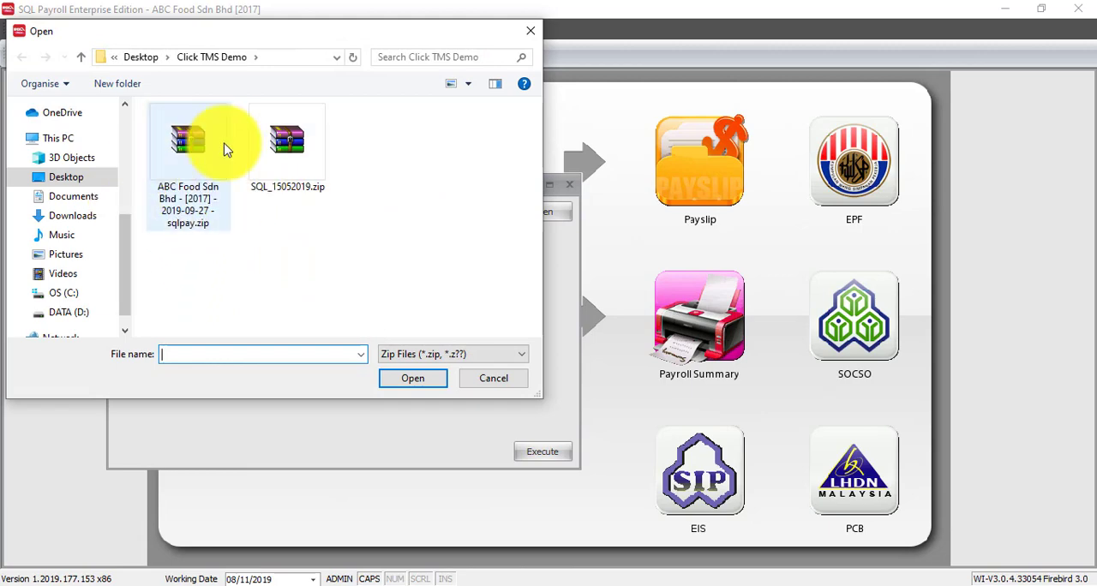
click(288, 142)
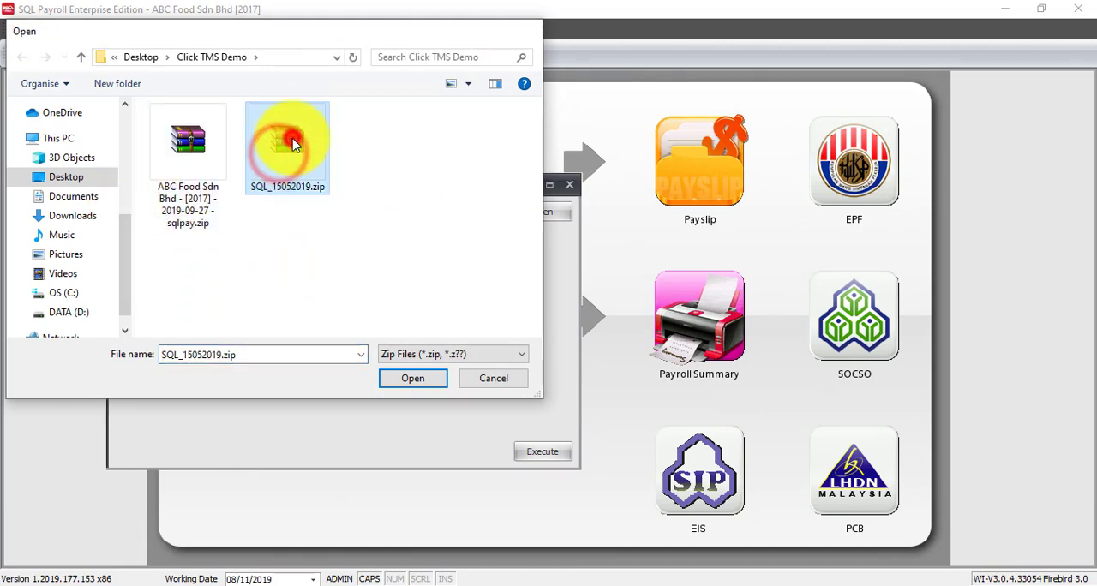
click(411, 377)
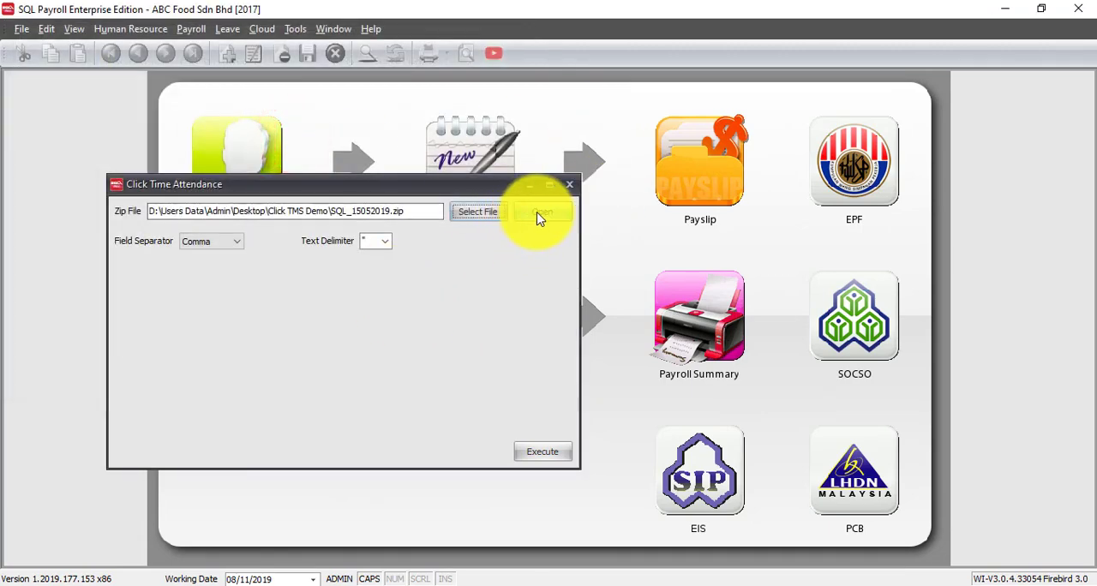
click(542, 212)
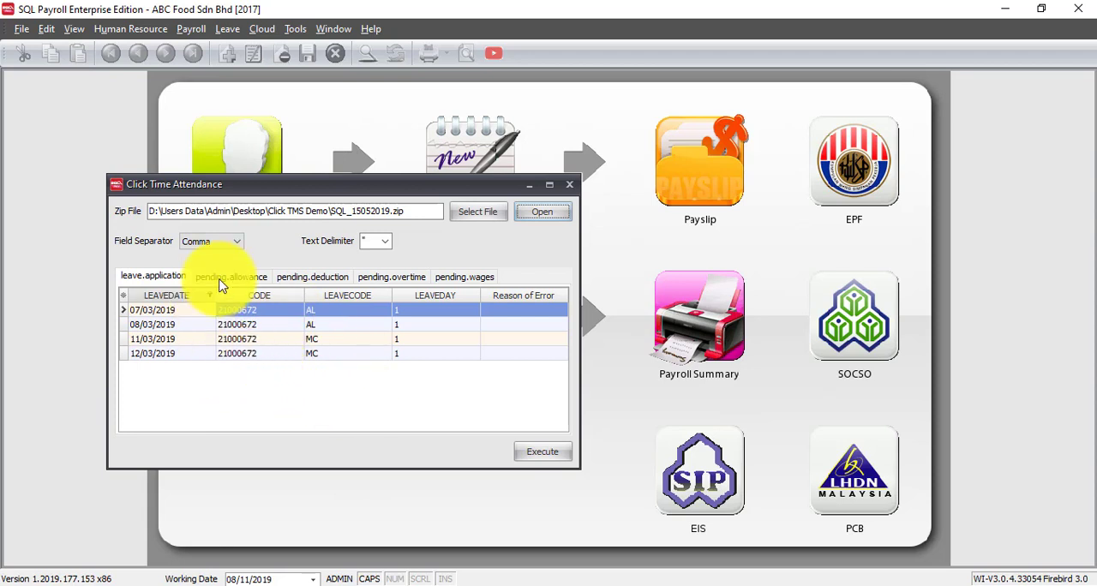
mouse_move(243, 292)
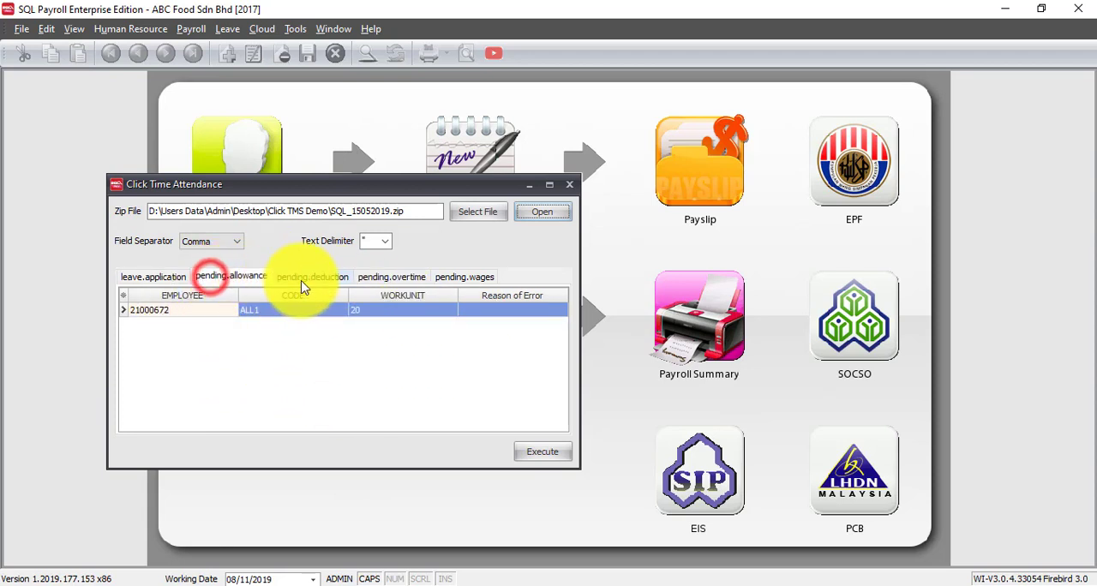
click(463, 276)
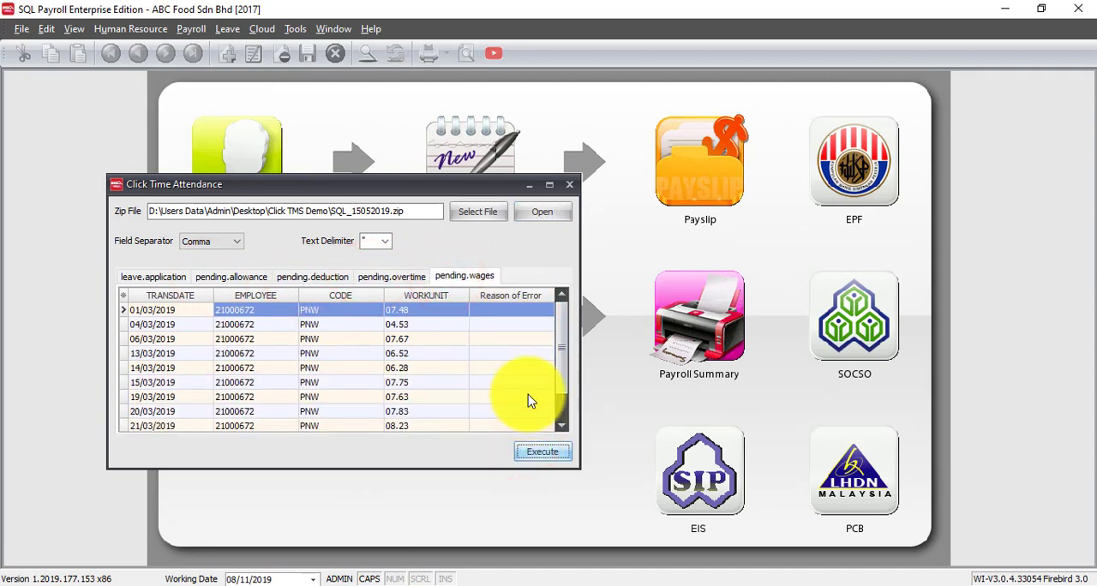
click(542, 452)
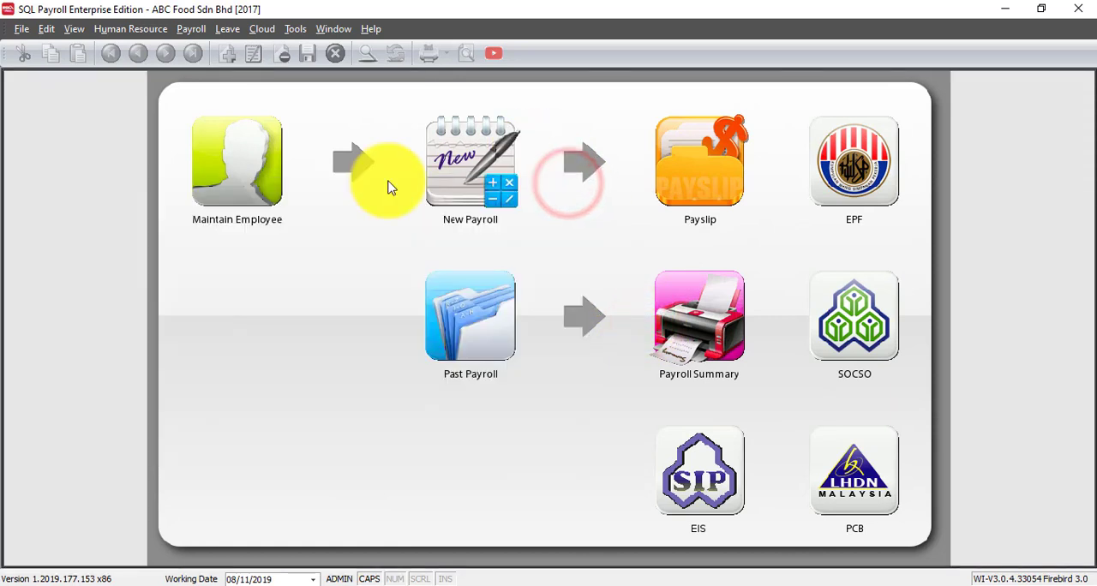
mouse_move(181, 79)
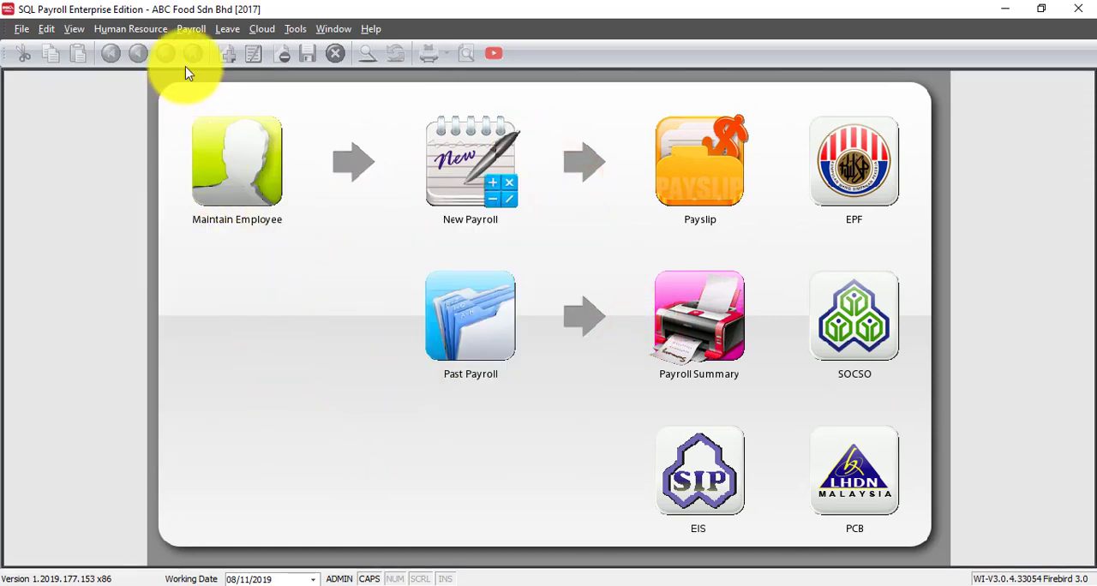
Step: In the Nov 2019 pending payroll, check the imported Overtime and Deduction transaction groups
click(192, 27)
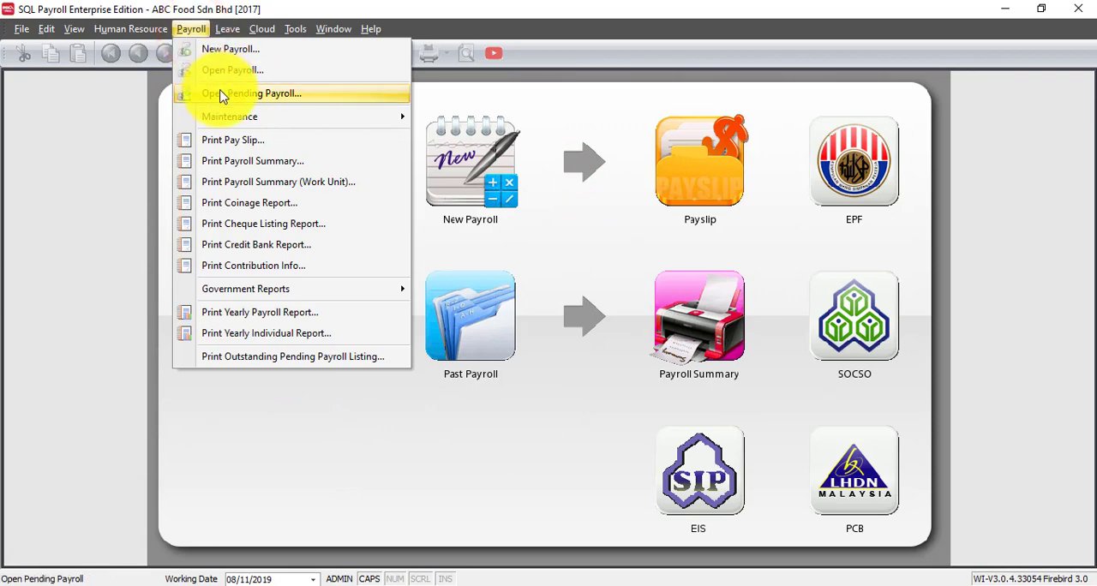
click(254, 92)
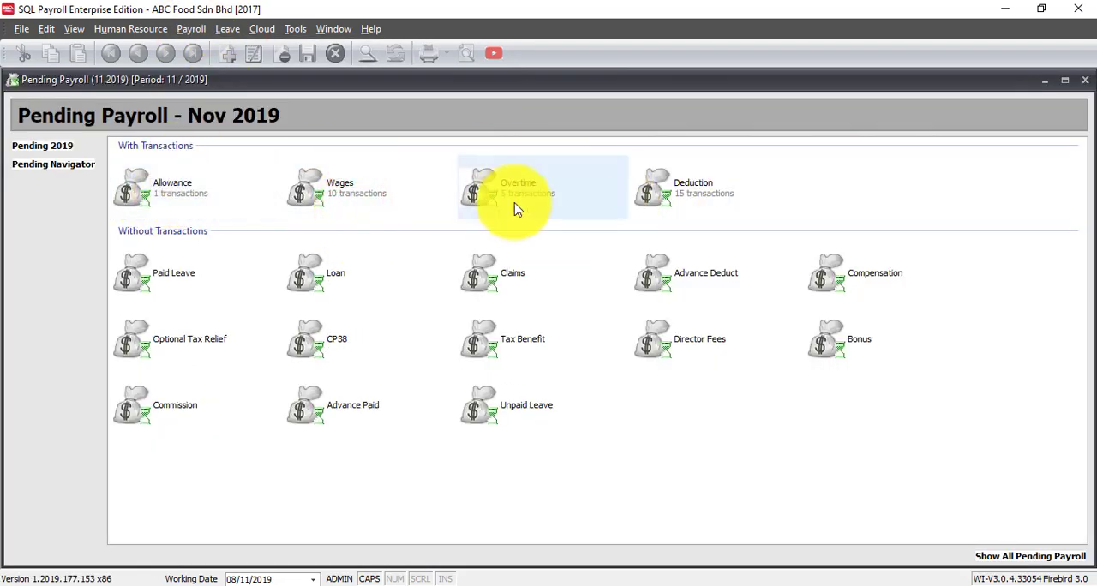
click(463, 186)
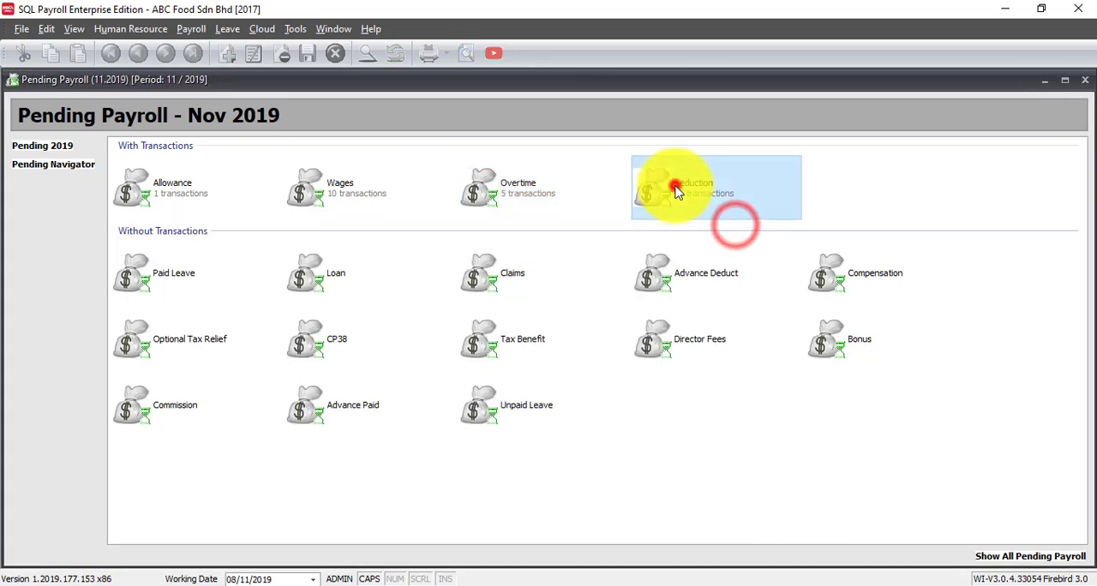
double_click(675, 187)
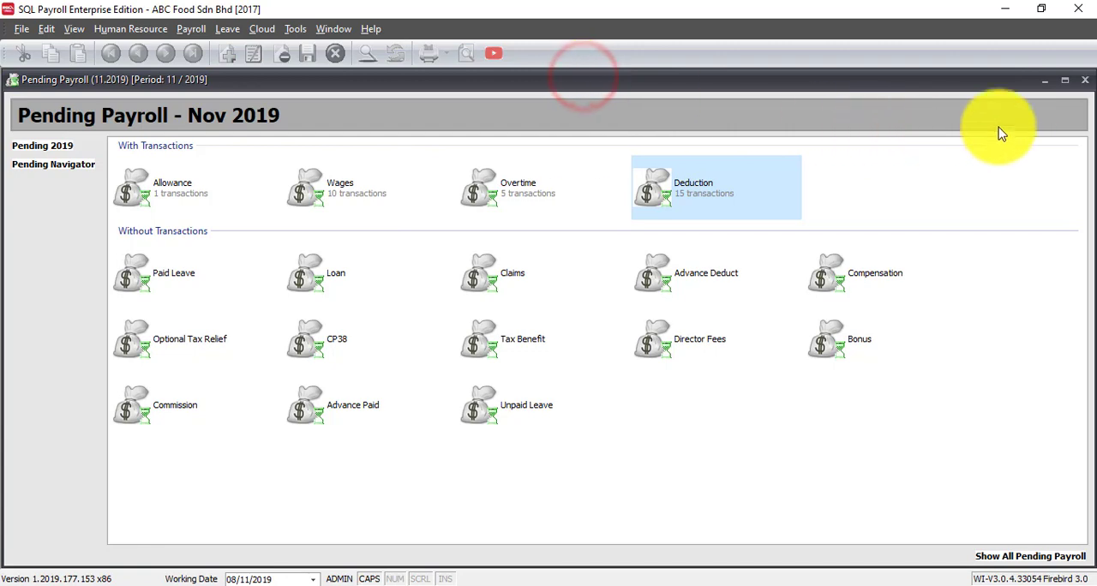
Step: Close the pending payroll and start a New Payroll to reach the Final Payroll Process
click(190, 27)
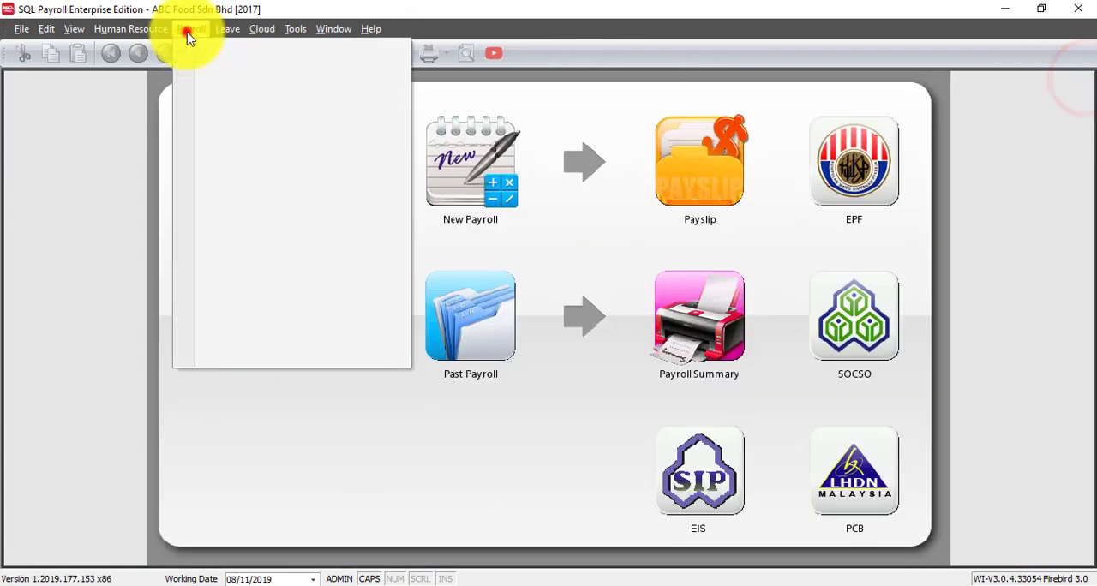
click(192, 28)
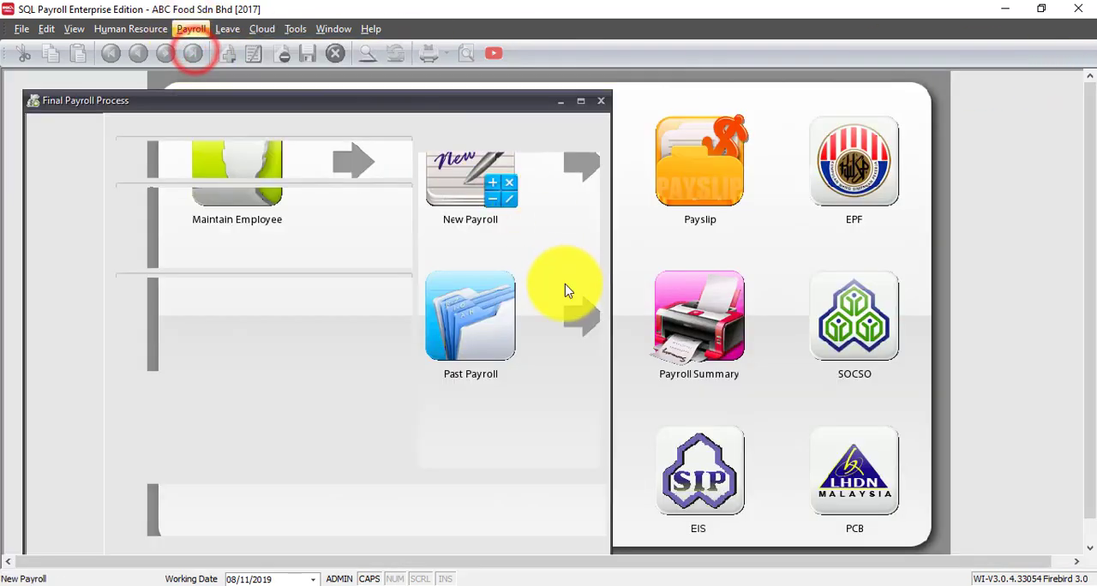